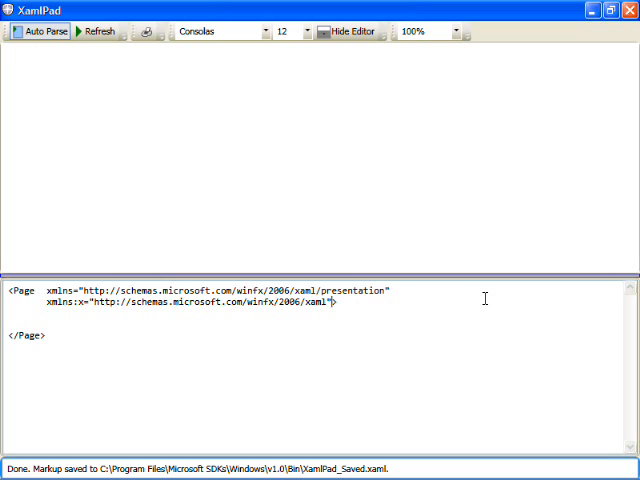
Step: Set the Page Background attribute first to Black, then to the hex gray #cccccc
{"action": "type", "text": "Backgrou>"}
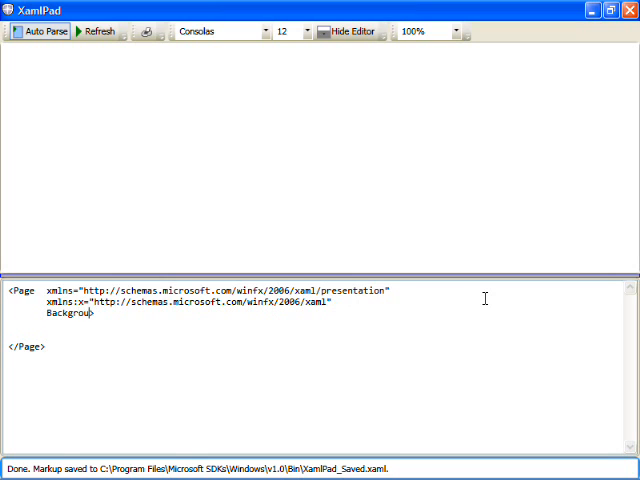
{"action": "type", "text": "=\"Black\""}
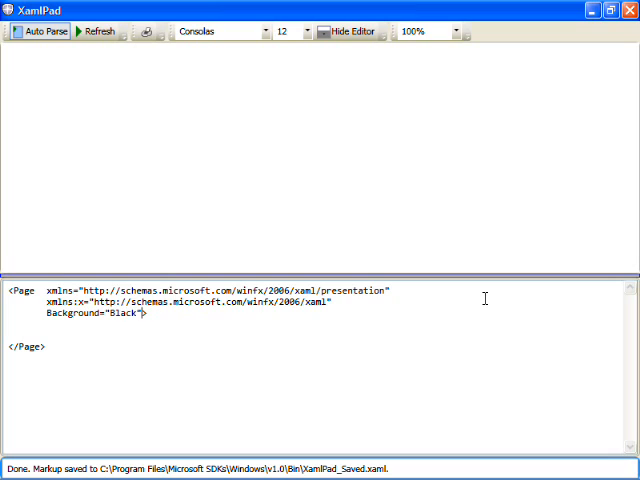
{"action": "left_click", "coordinate": [96, 32]}
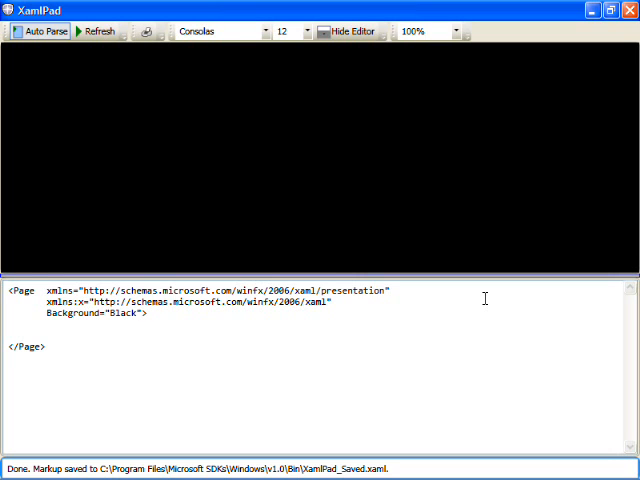
{"action": "left_click", "coordinate": [132, 312]}
{"action": "type", "text": "LightBlue"}
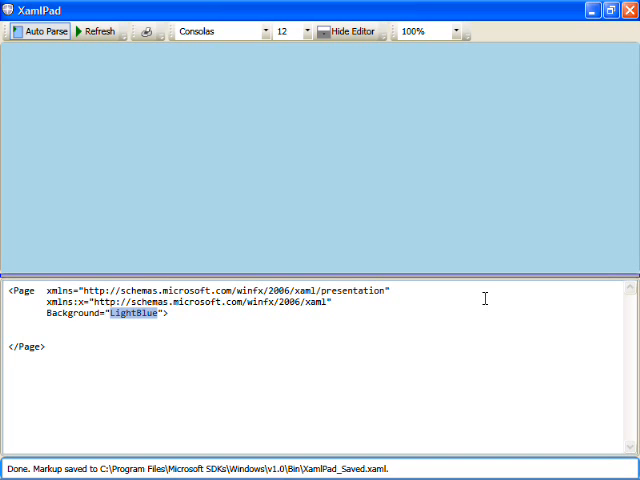
{"action": "type", "text": "#cccc"}
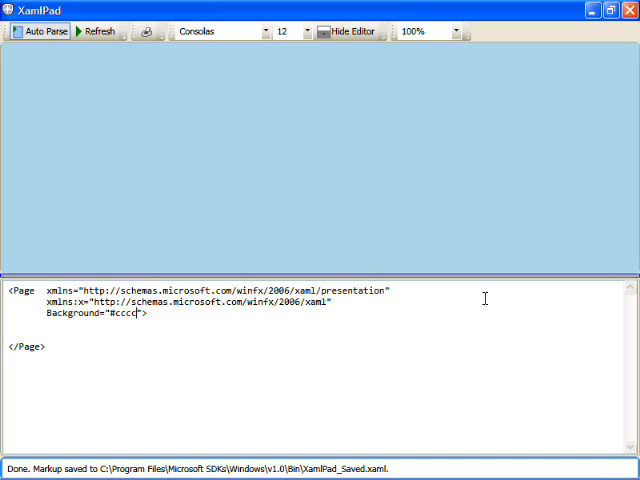
{"action": "type", "text": "cc"}
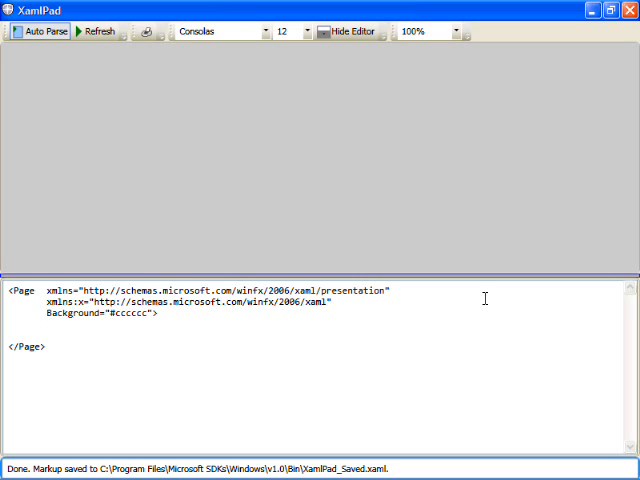
Step: Add an Image element sourced from e:\thailand\Images\KohPhanNgan1.jpg
{"action": "type", "text": "<Image"}
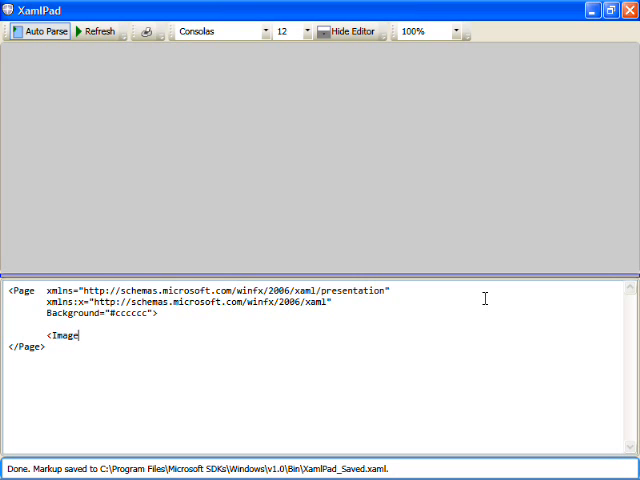
{"action": "type", "text": "Source=\"e:\\thailand\\Images\\KohPhanNgan1.jpg\" />"}
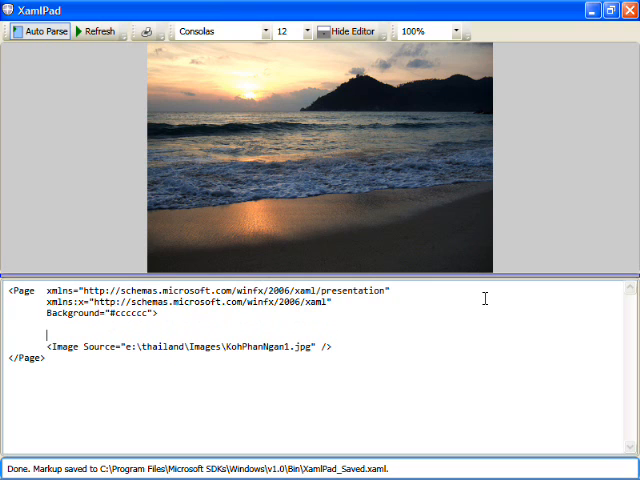
Step: Wrap the image in a Border with BorderThickness 10 and a White BorderBrush
{"action": "type", "text": "<Border>"}
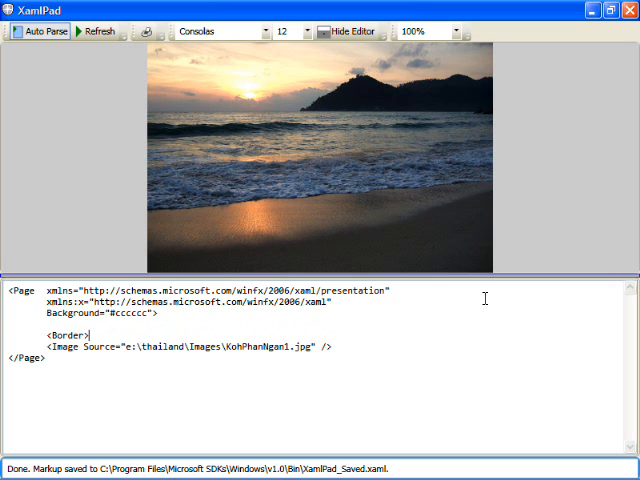
{"action": "key", "text": "Return"}
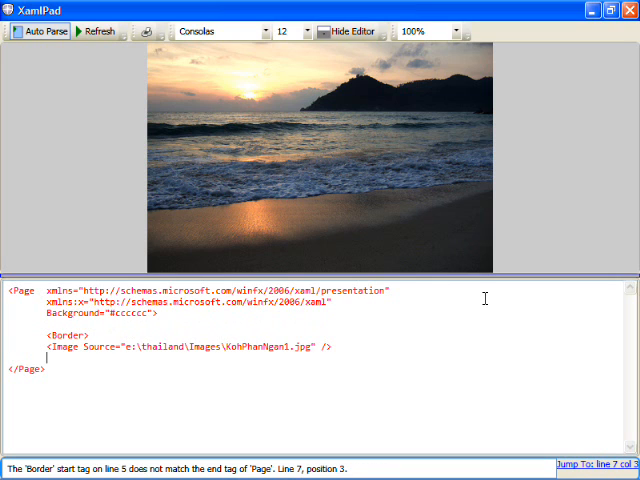
{"action": "type", "text": "</Border>"}
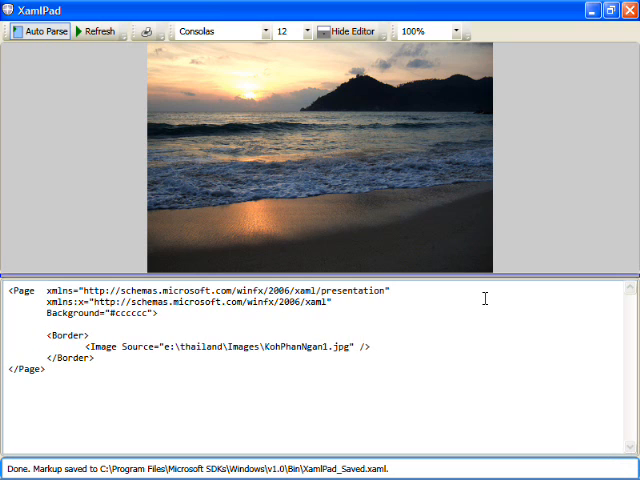
{"action": "type", "text": "BorderThickness=\"10"}
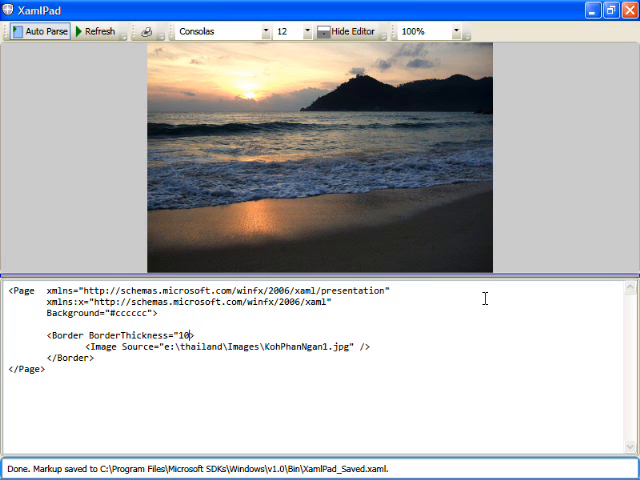
{"action": "type", "text": "Border>"}
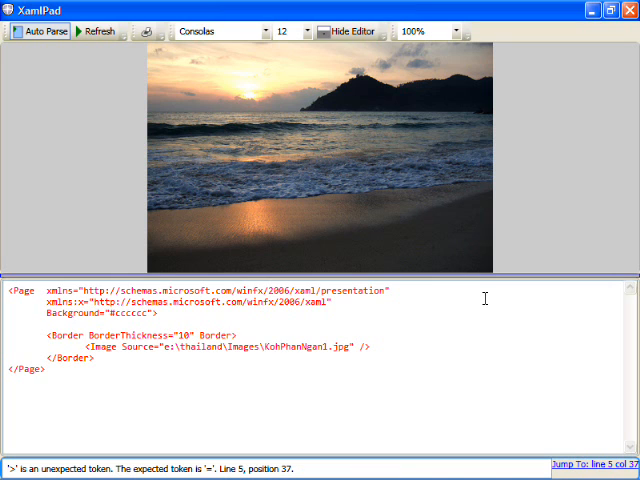
{"action": "type", "text": "Brush=\"White\""}
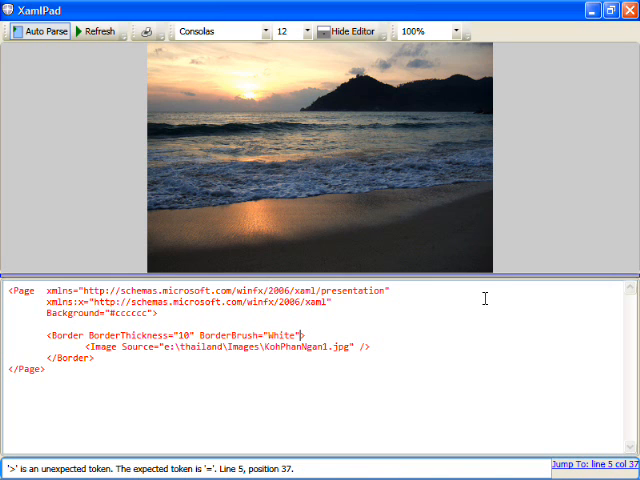
{"action": "left_click", "coordinate": [84, 30]}
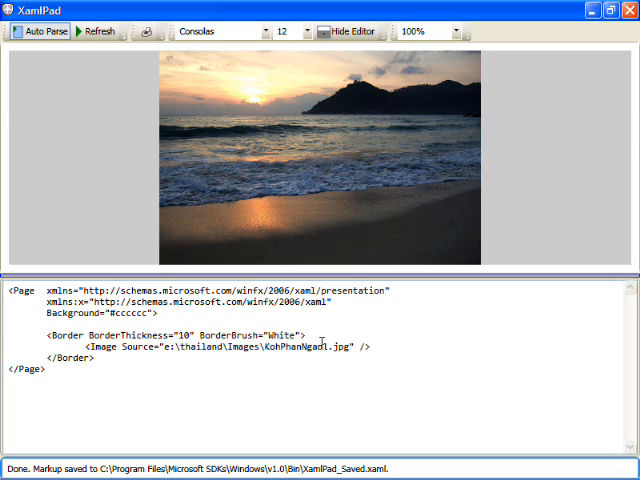
Step: Center the Border horizontally and vertically and size the Image 100 by 100 with Stretch set
{"action": "type", "text": "HorizontalAlignment"}
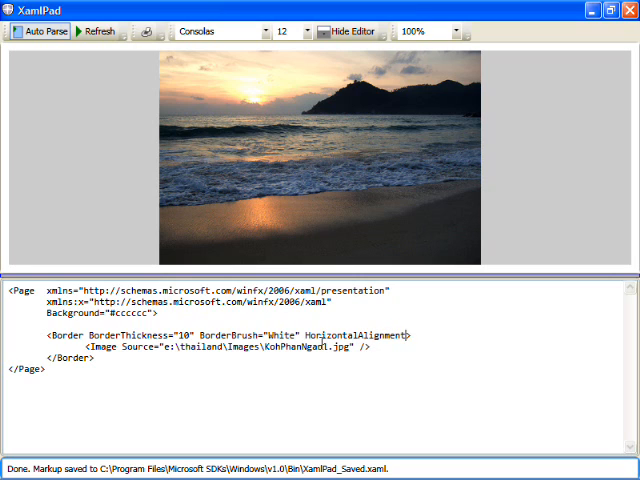
{"action": "type", "text": "=\"Center\" VerticalAlignment=\"Center"}
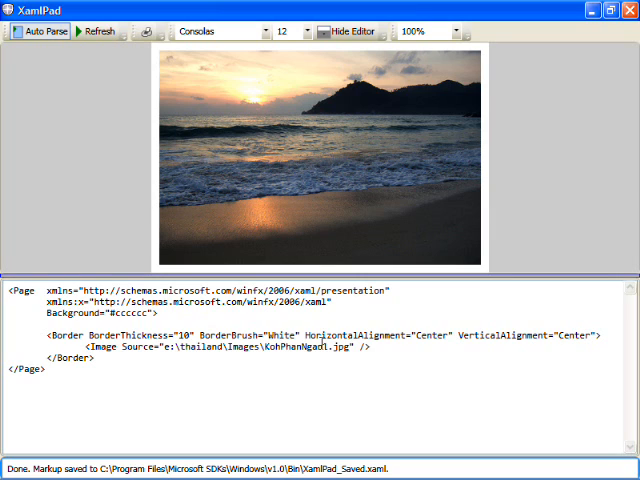
{"action": "mouse_move", "coordinate": [152, 236]}
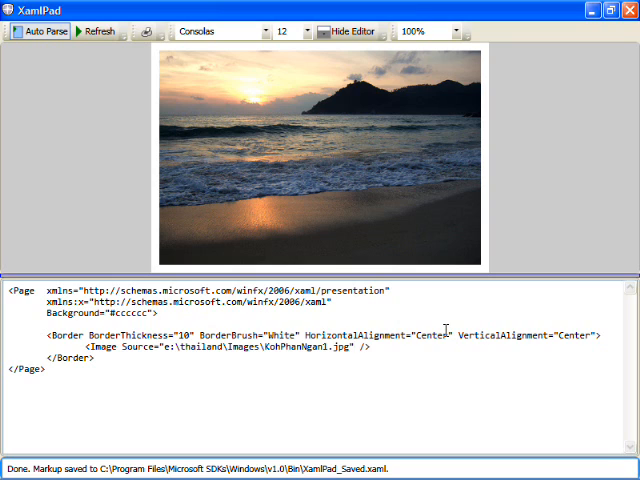
{"action": "type", "text": "Height=\"1\""}
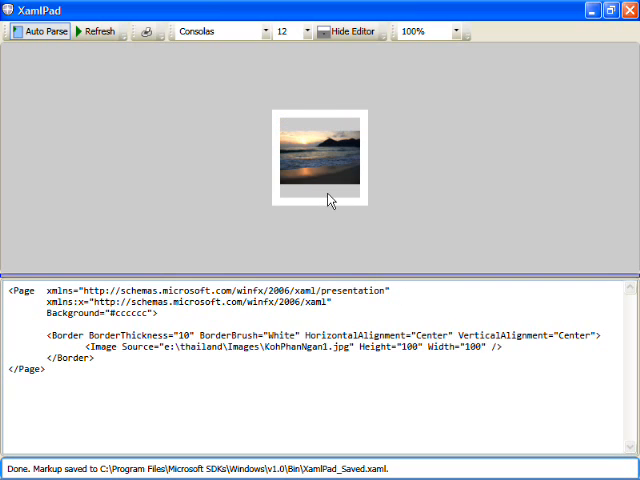
{"action": "mouse_move", "coordinate": [372, 240]}
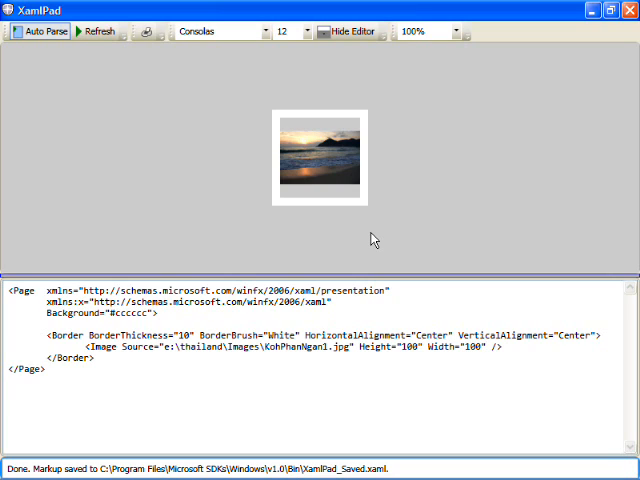
{"action": "type", "text": "Stretch=\"UniformToFill"}
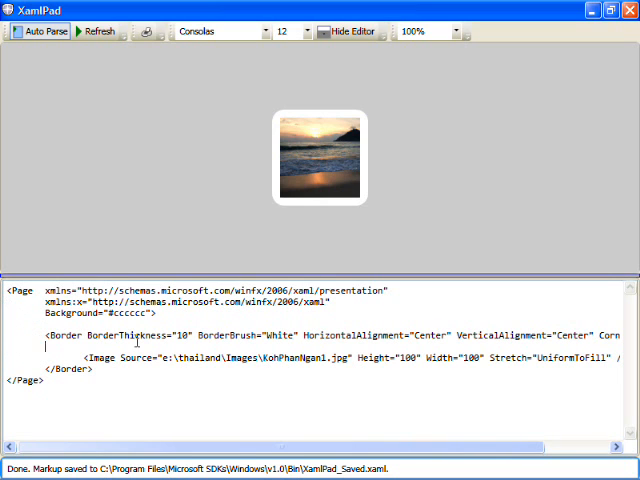
Step: Add a Border.LayoutTransform RotateTransform with Angle 10, then change the angle to -5
{"action": "type", "text": "<Border"}
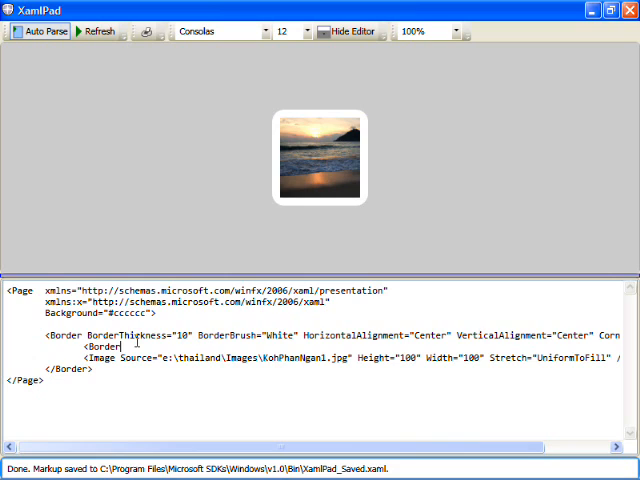
{"action": "type", "text": ".LayoutTransform>"}
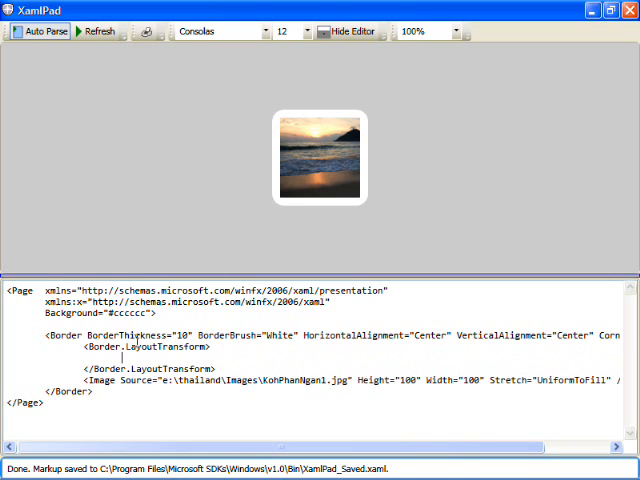
{"action": "type", "text": "<RotateRo"}
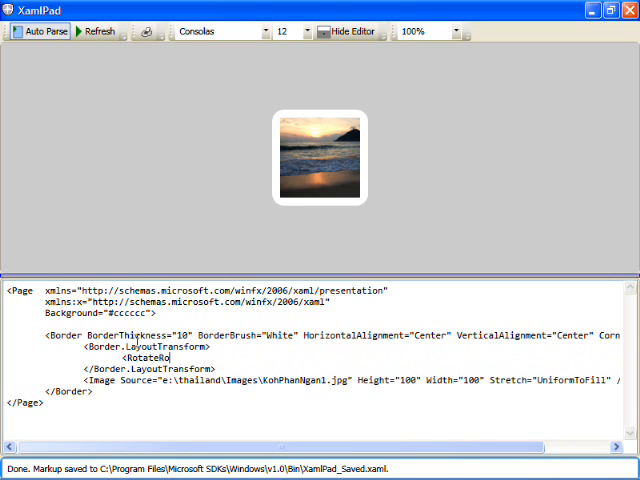
{"action": "type", "text": "transform Angle=\"10\" />"}
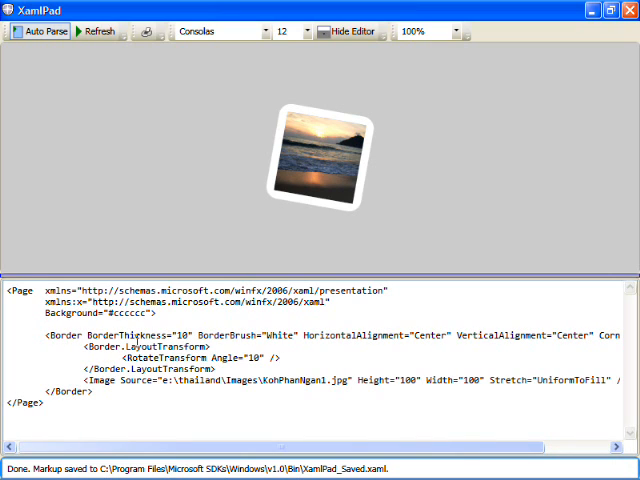
{"action": "double_click", "coordinate": [276, 336]}
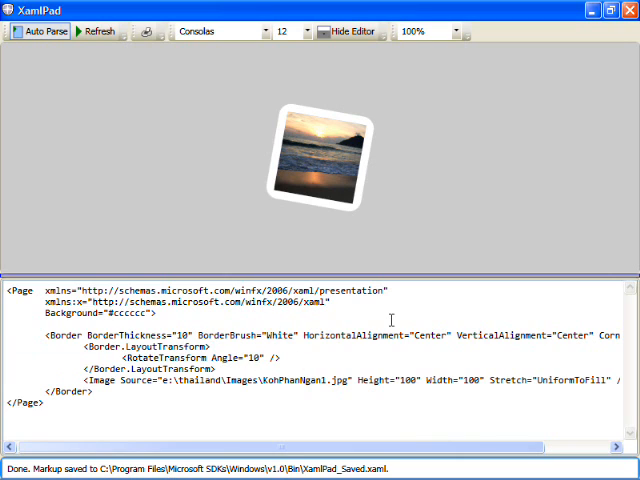
{"action": "type", "text": "-5"}
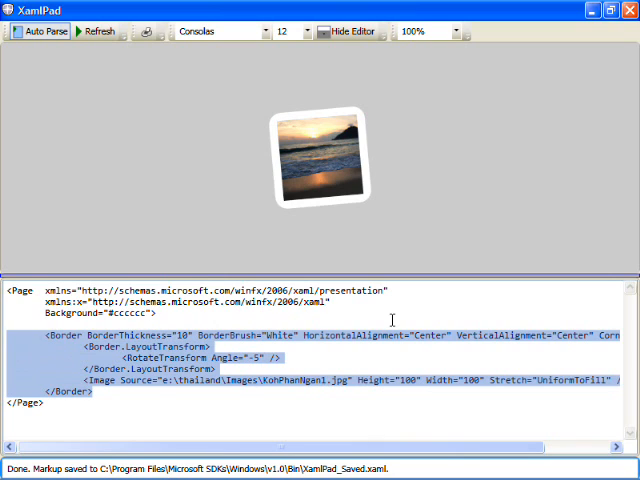
Step: Cut the Border markup and place copies of it inside a new StackPanel
{"action": "key", "text": "Delete"}
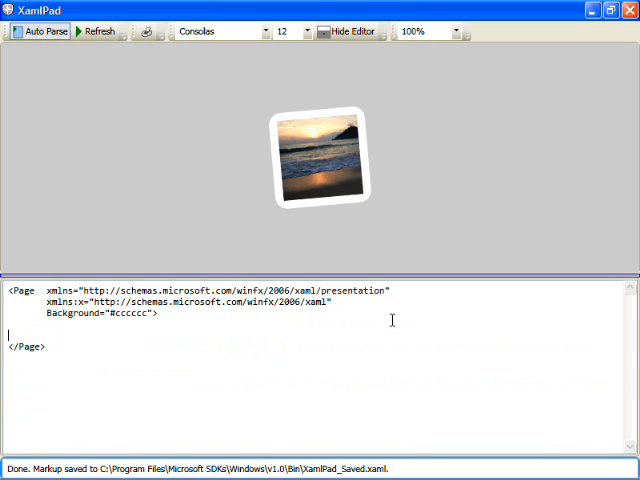
{"action": "type", "text": "s"}
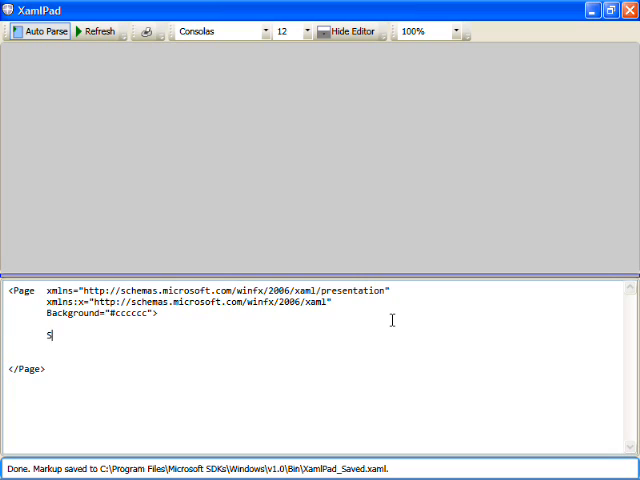
{"action": "type", "text": "<StackPanel"}
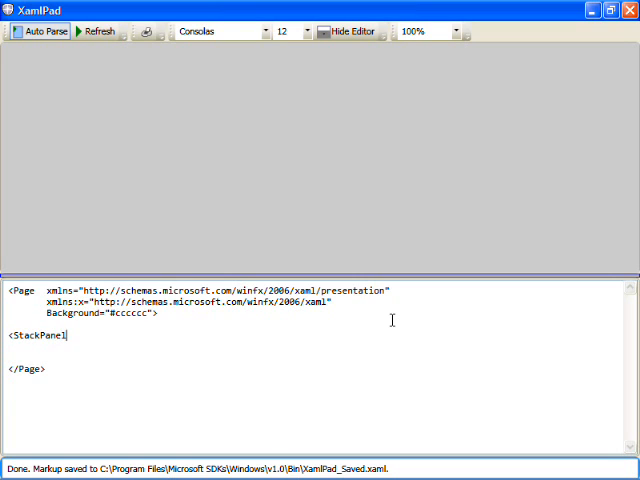
{"action": "type", "text": "</StackPan"}
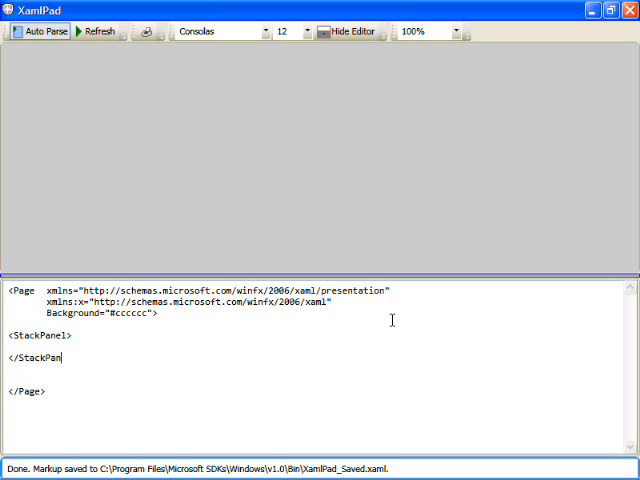
{"action": "type", "text": "el>"}
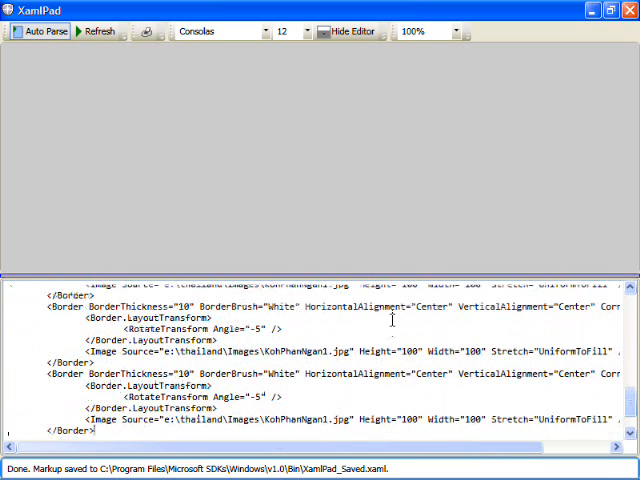
{"action": "left_click", "coordinate": [100, 30]}
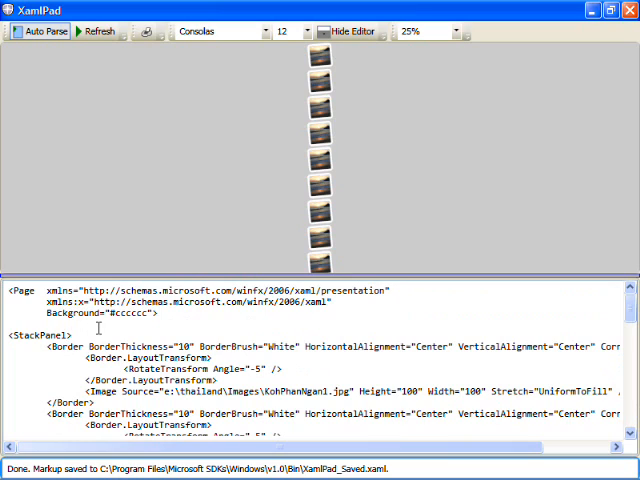
Step: Set the panel Orientation to Vertical, then change it to Horizontal
{"action": "type", "text": "Orientation=\"Ver"}
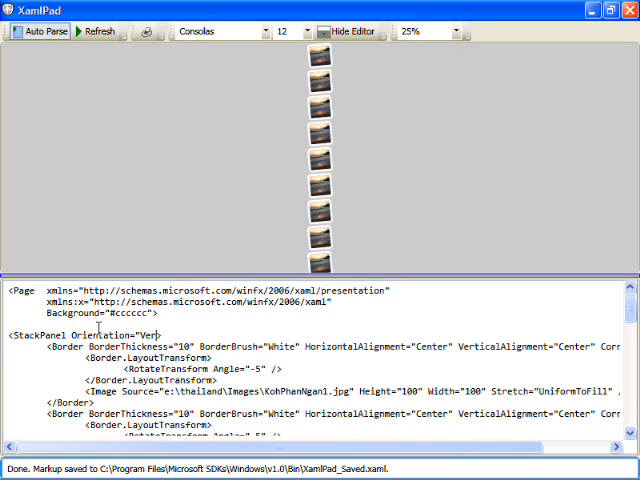
{"action": "double_click", "coordinate": [160, 334]}
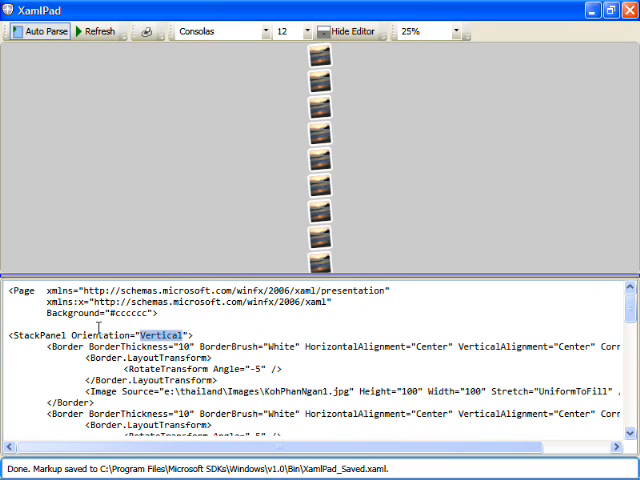
{"action": "type", "text": "Horizontal"}
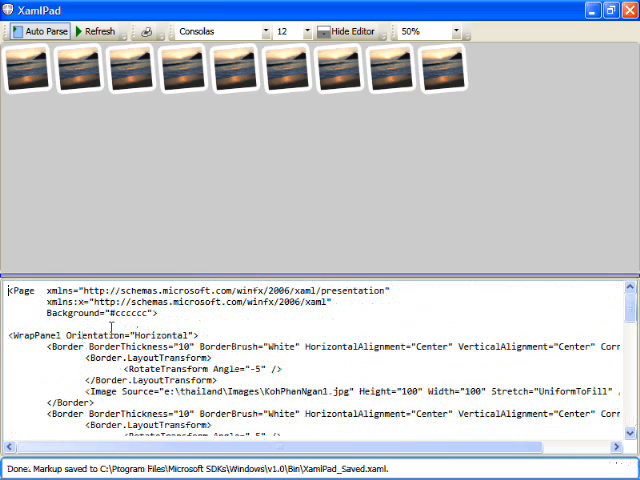
{"action": "mouse_move", "coordinate": [462, 50]}
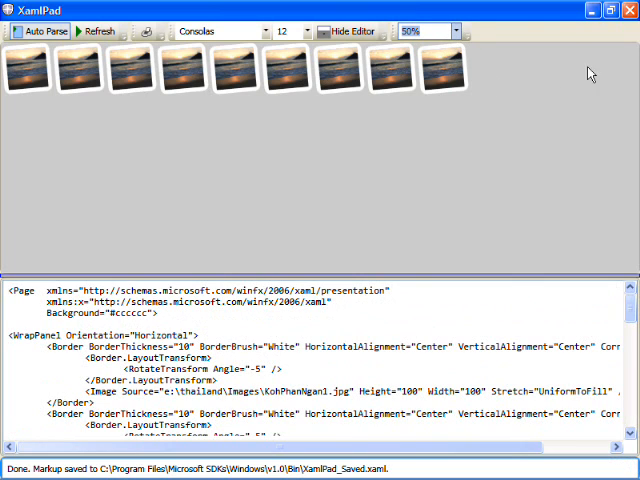
{"action": "mouse_move", "coordinate": [444, 90]}
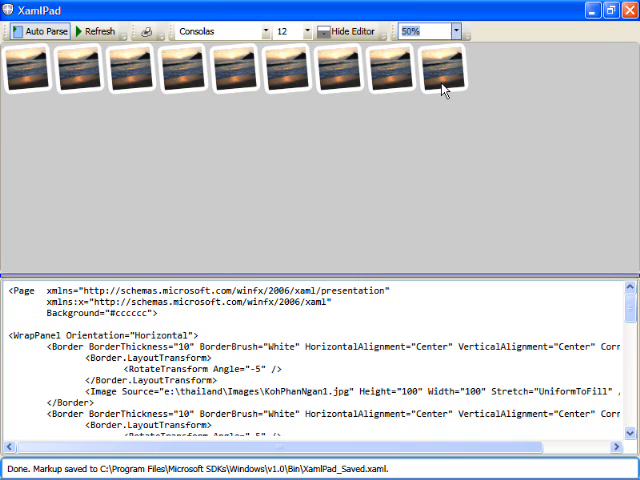
Step: Raise the preview zoom to 100% and then 150% so the thumbnails wrap to a second row
{"action": "left_click", "coordinate": [456, 30]}
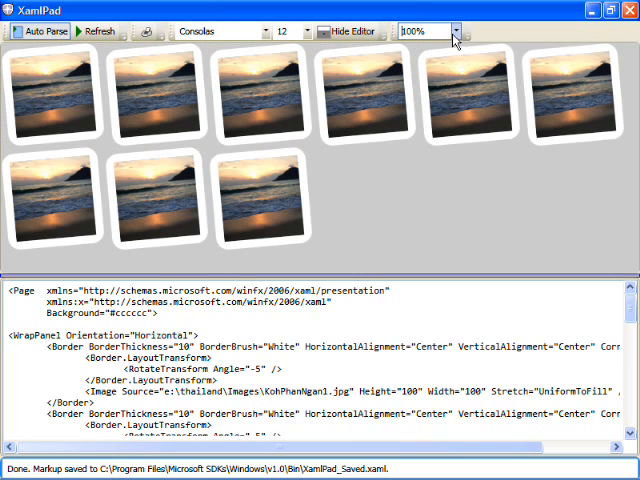
{"action": "left_click", "coordinate": [460, 32]}
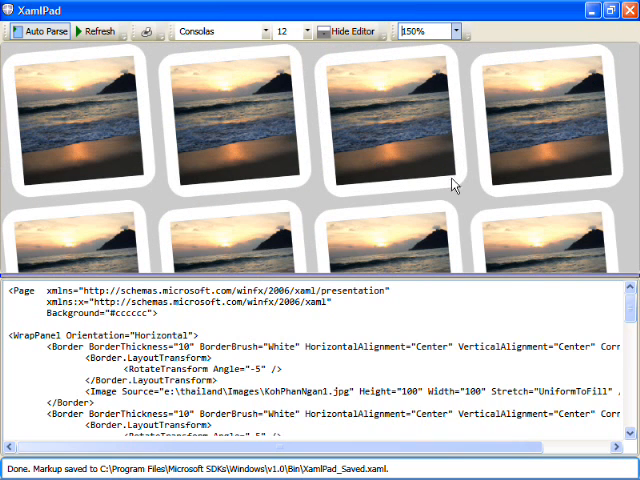